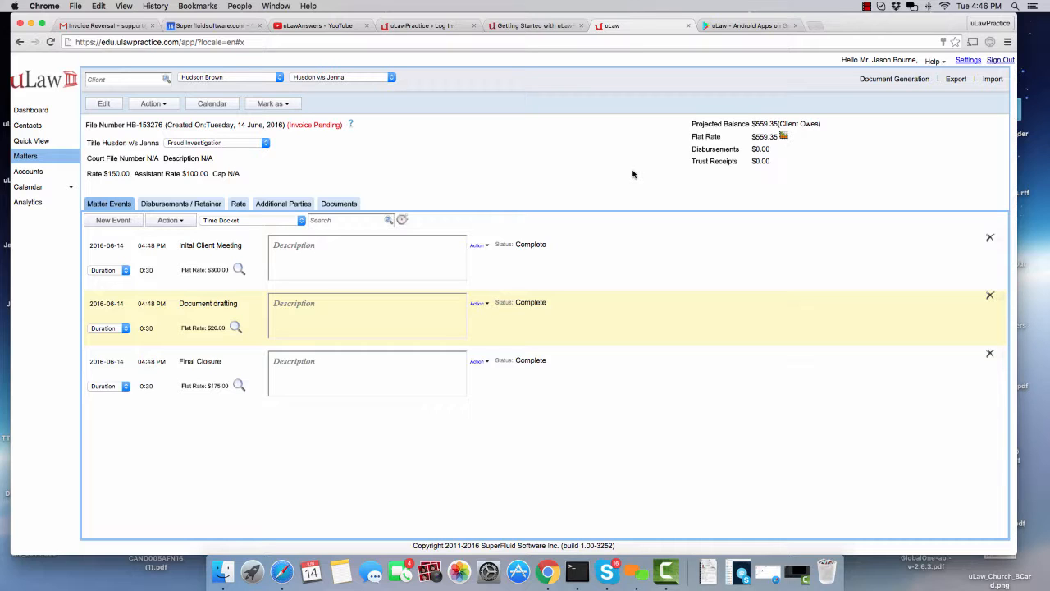
- Add a billable $70.00 Application Fee disbursement with 13% tax to Hudson v/s Jenna
double_click(210, 244)
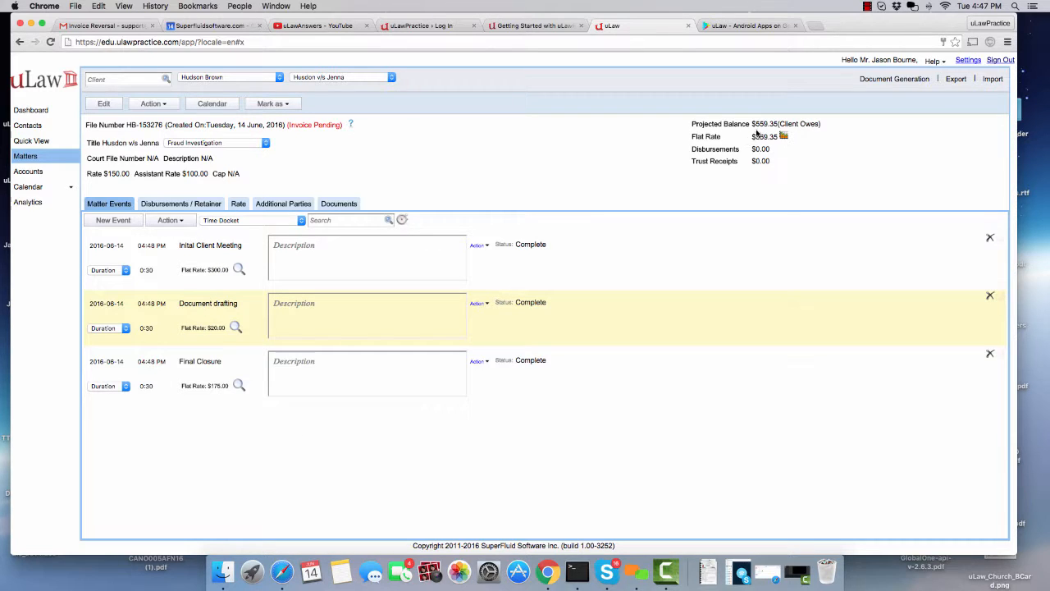
click(180, 203)
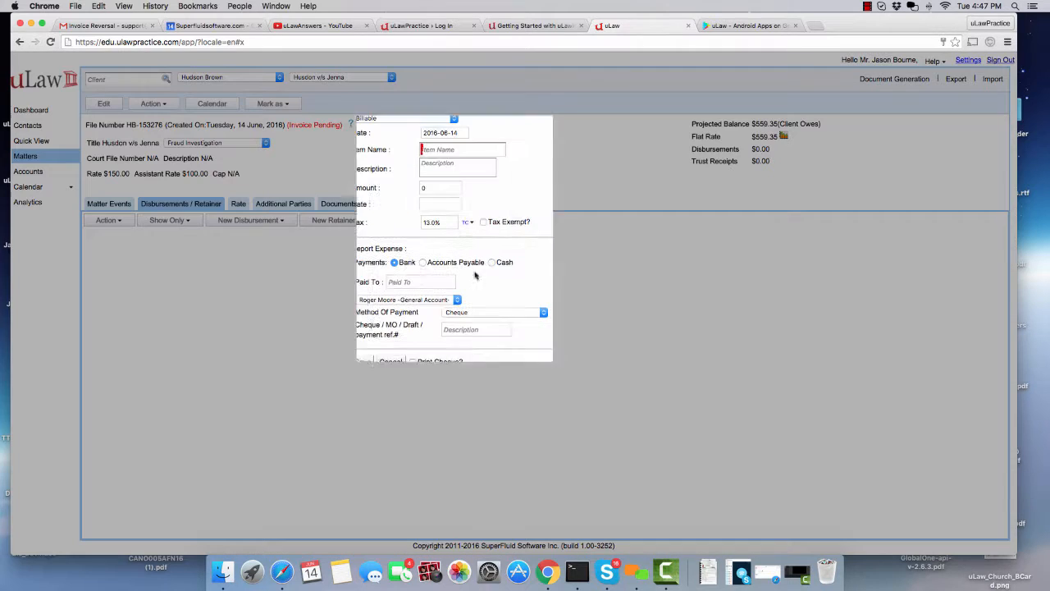
text(ap)
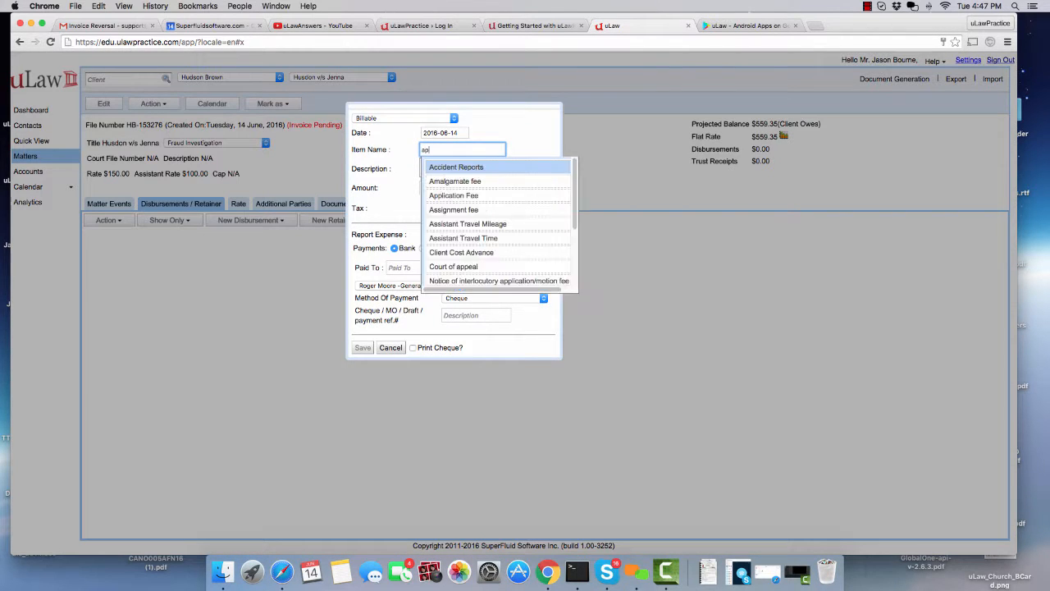
click(452, 195)
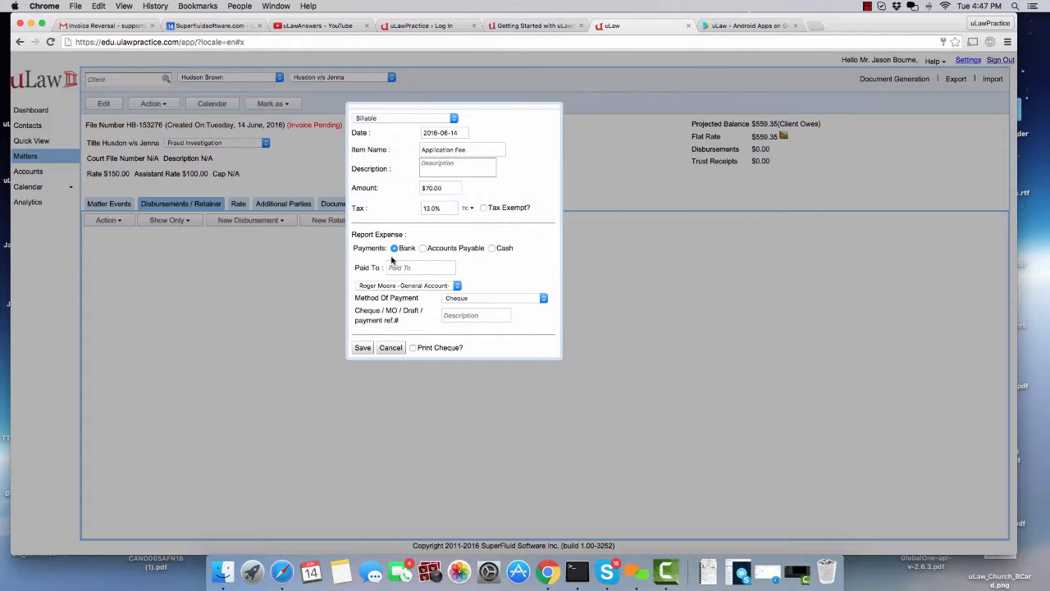
mouse_move(339, 366)
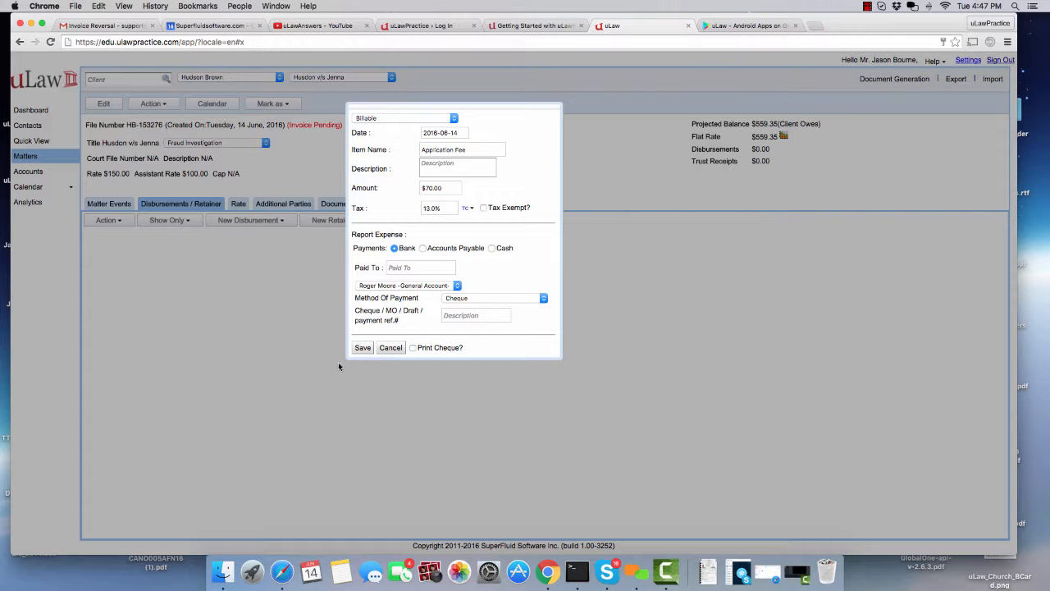
click(361, 347)
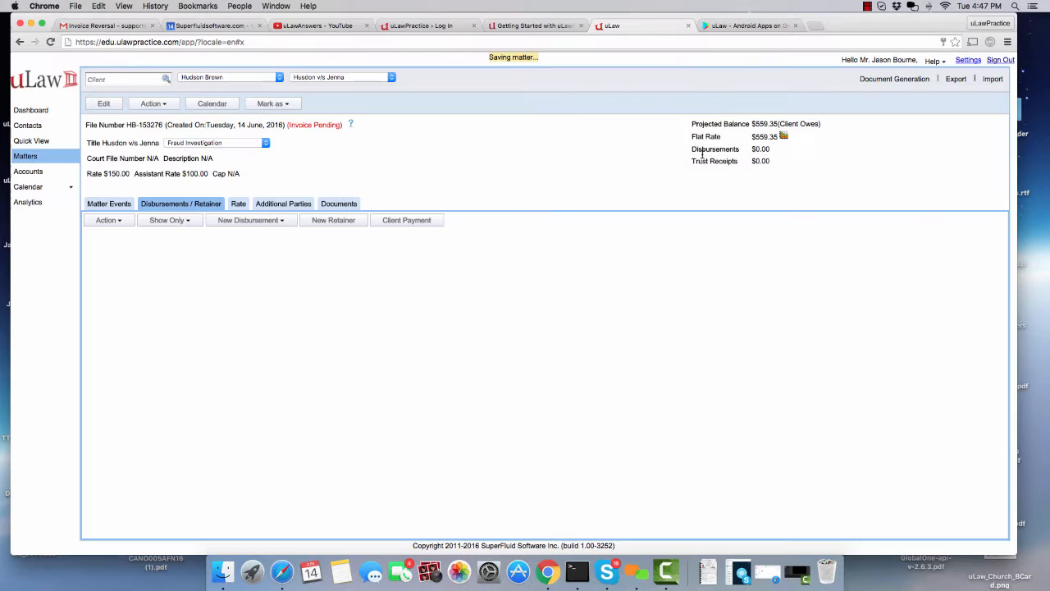
- Generate a complete invoice for the matter through Document Generation and download it
click(248, 220)
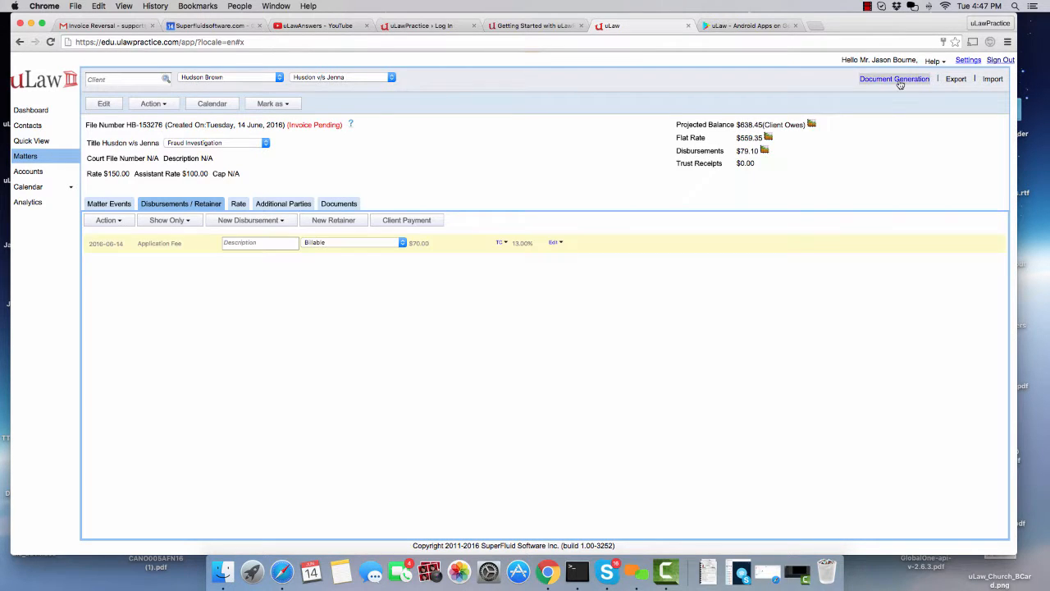
click(894, 79)
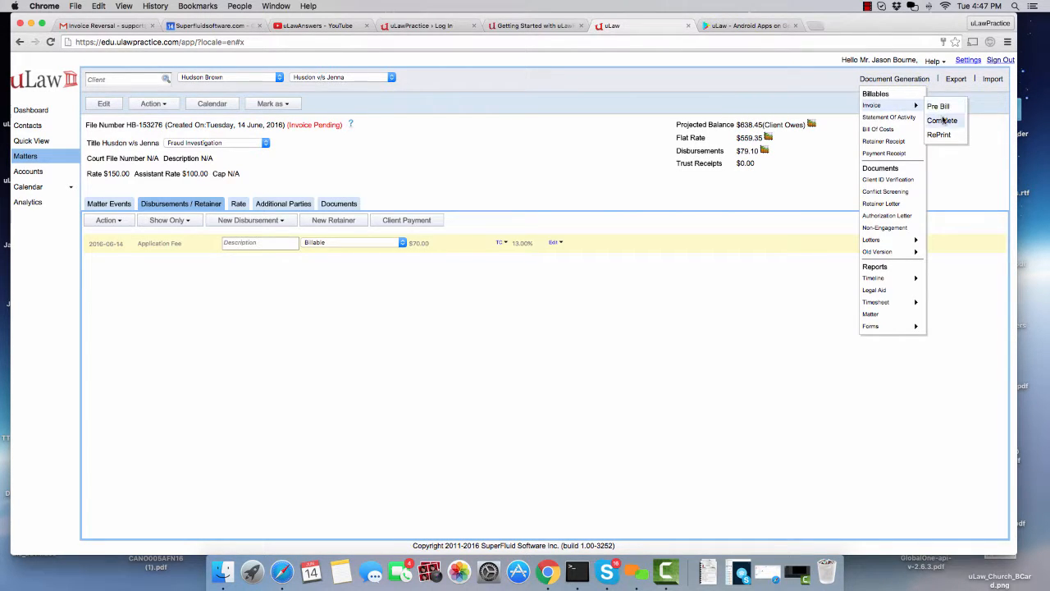
click(937, 105)
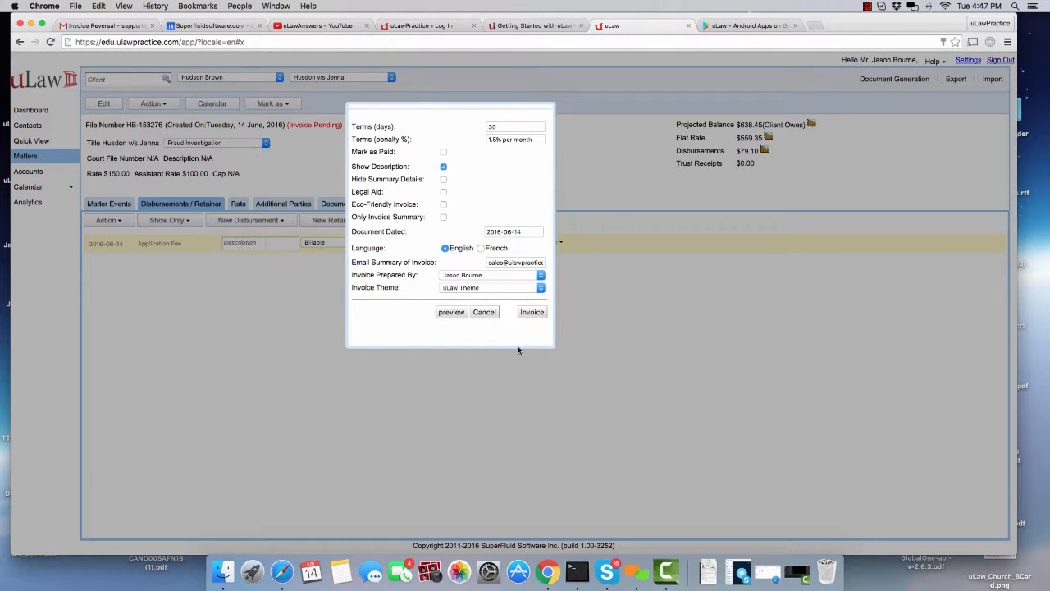
click(532, 311)
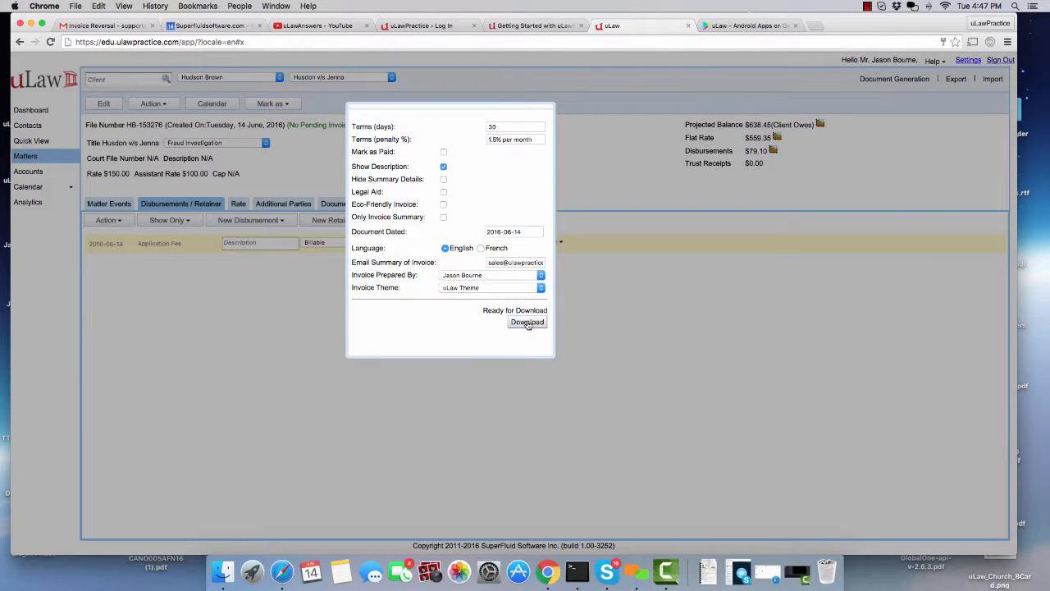
click(526, 322)
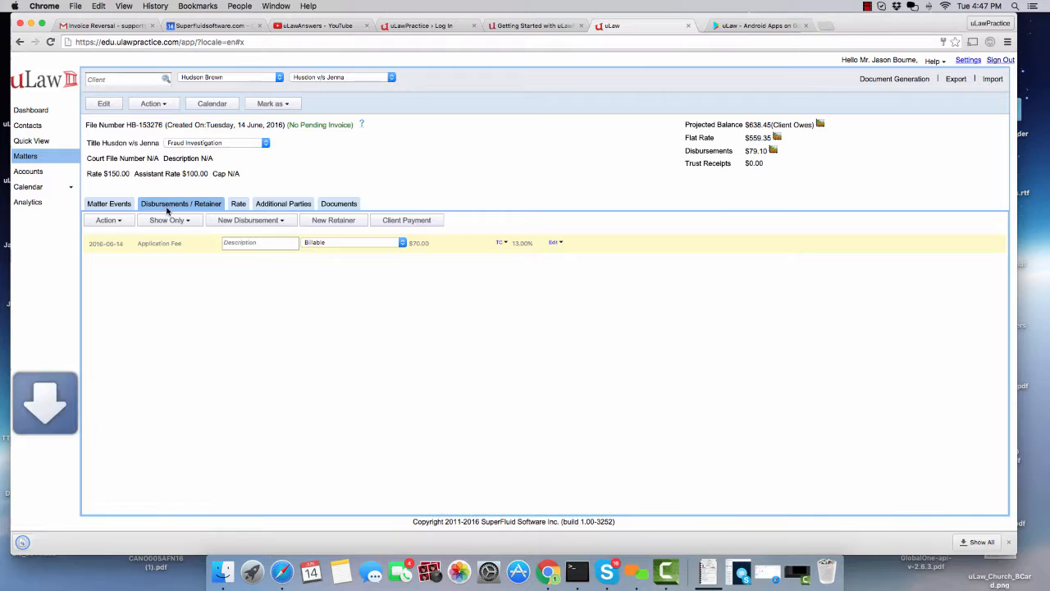
click(108, 203)
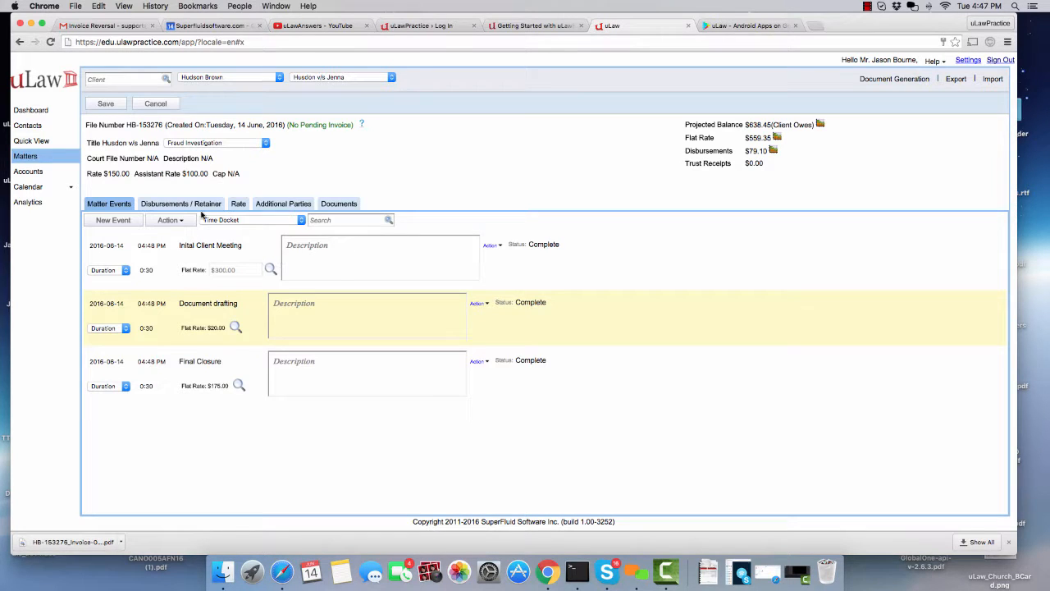
click(180, 204)
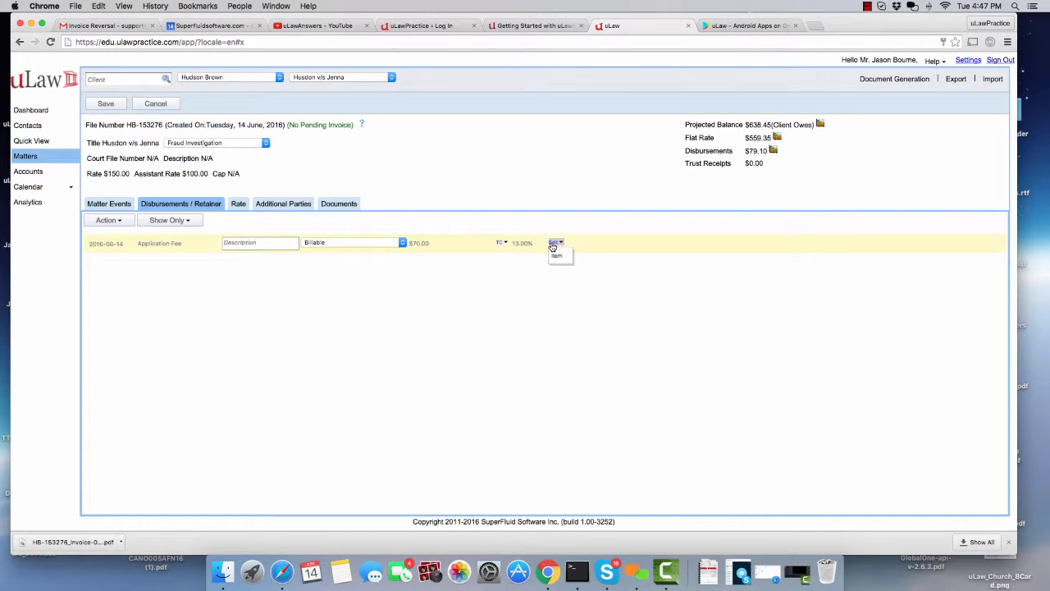
click(555, 243)
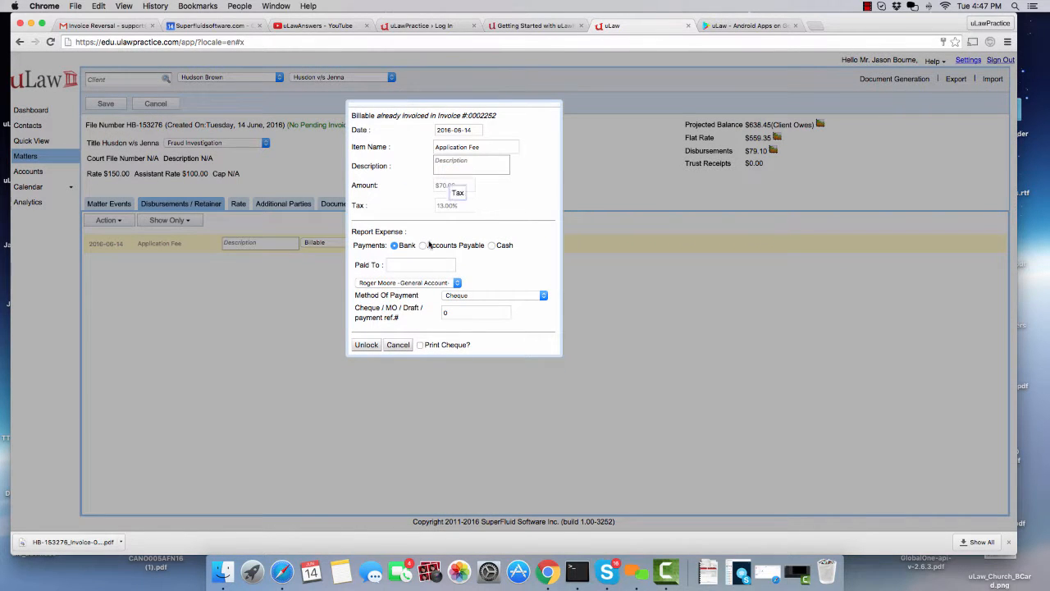
click(398, 344)
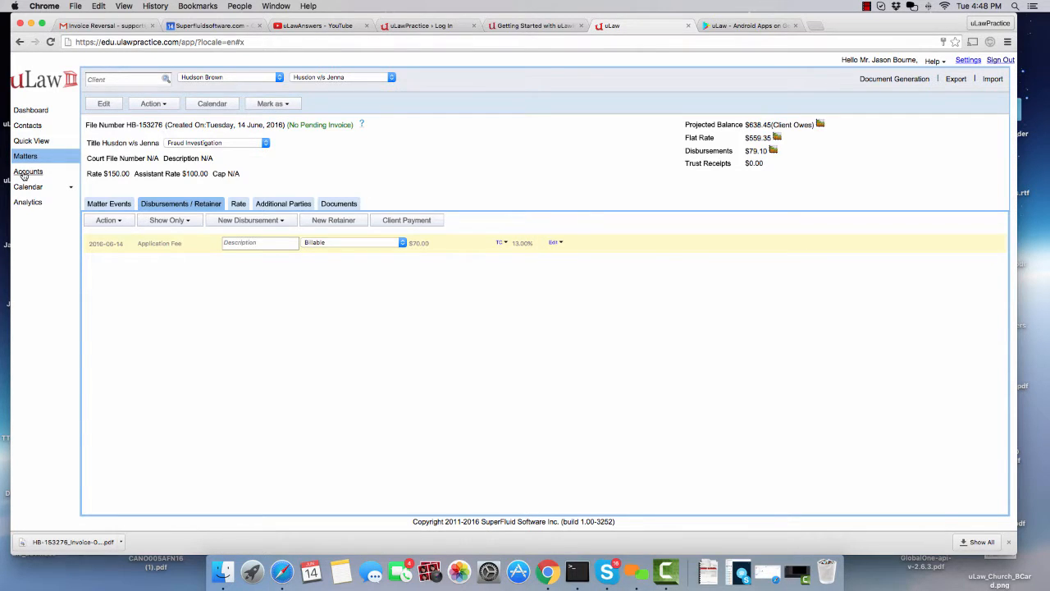
click(28, 170)
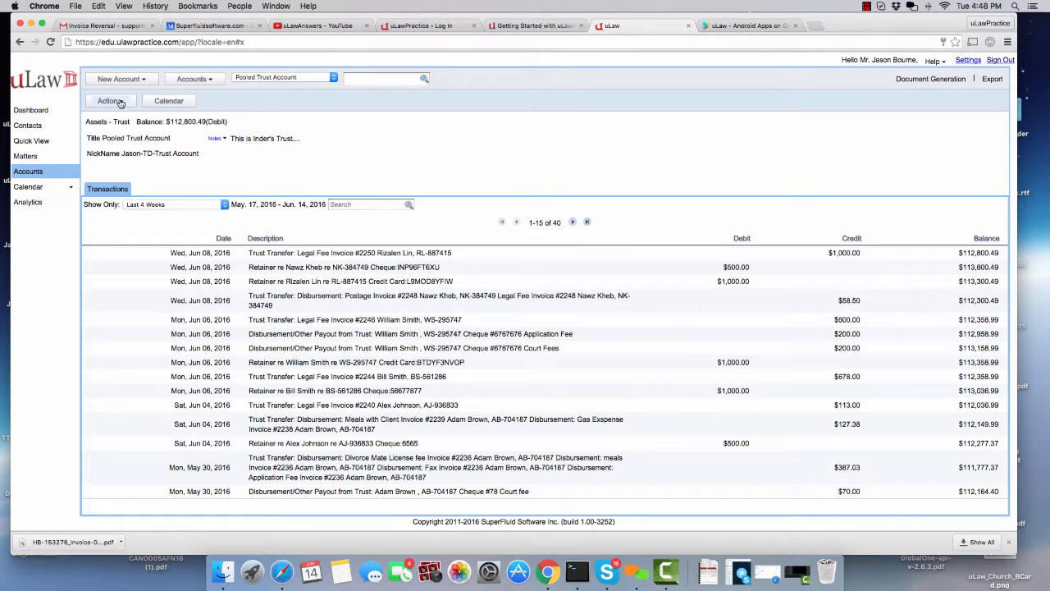
click(108, 100)
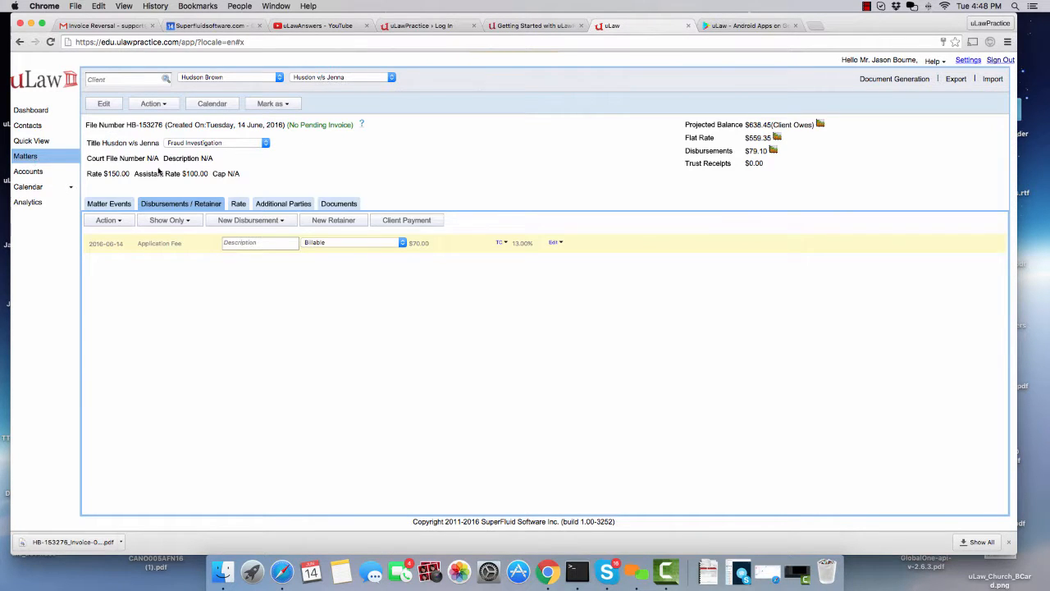
- Choose Reverse Invoice from the Action menu and select invoice #0002252 for reversal
click(152, 104)
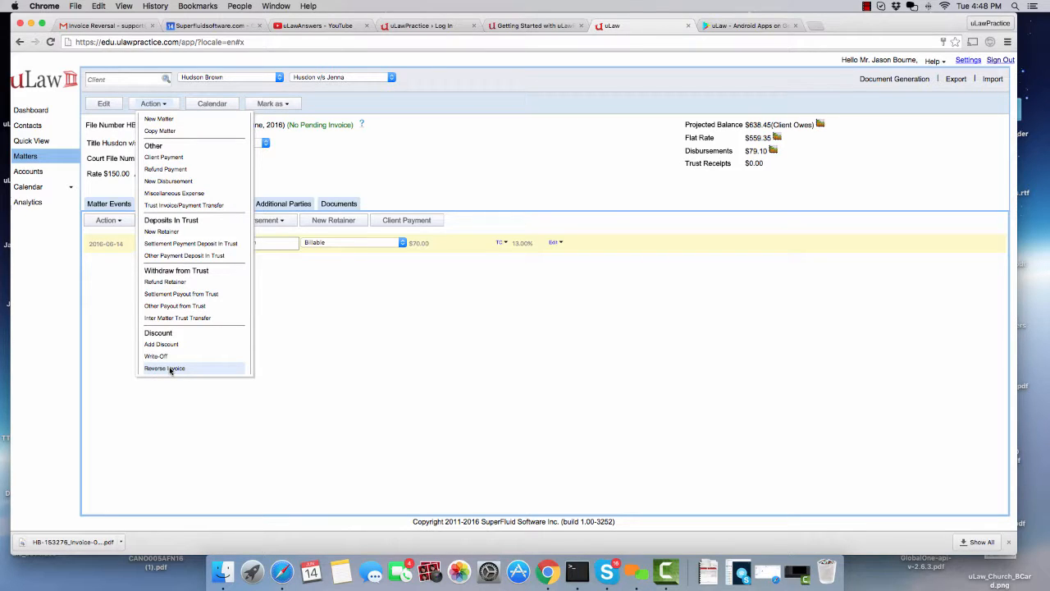
mouse_move(186, 373)
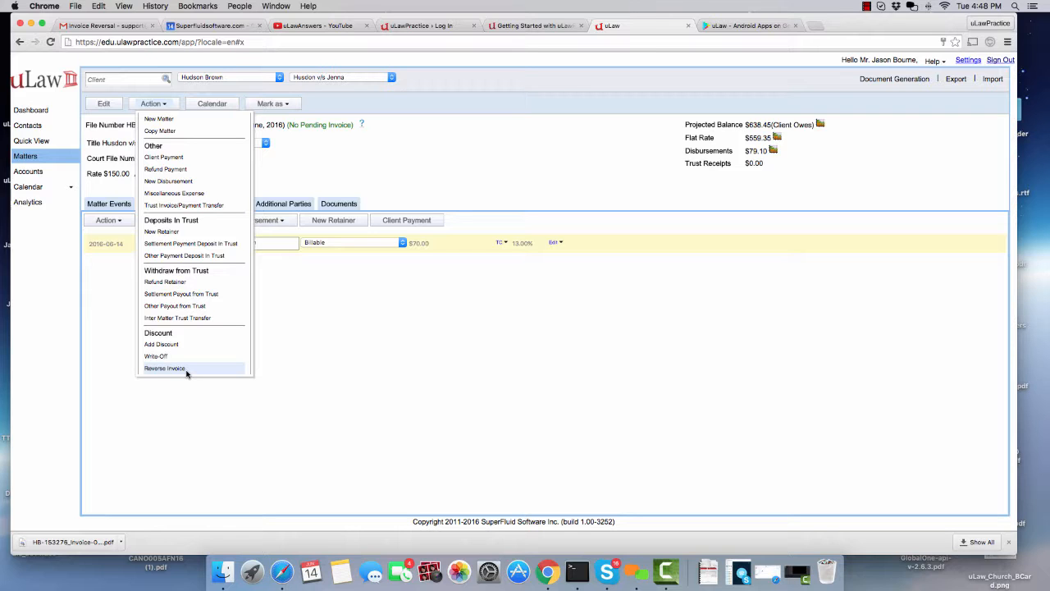
click(164, 367)
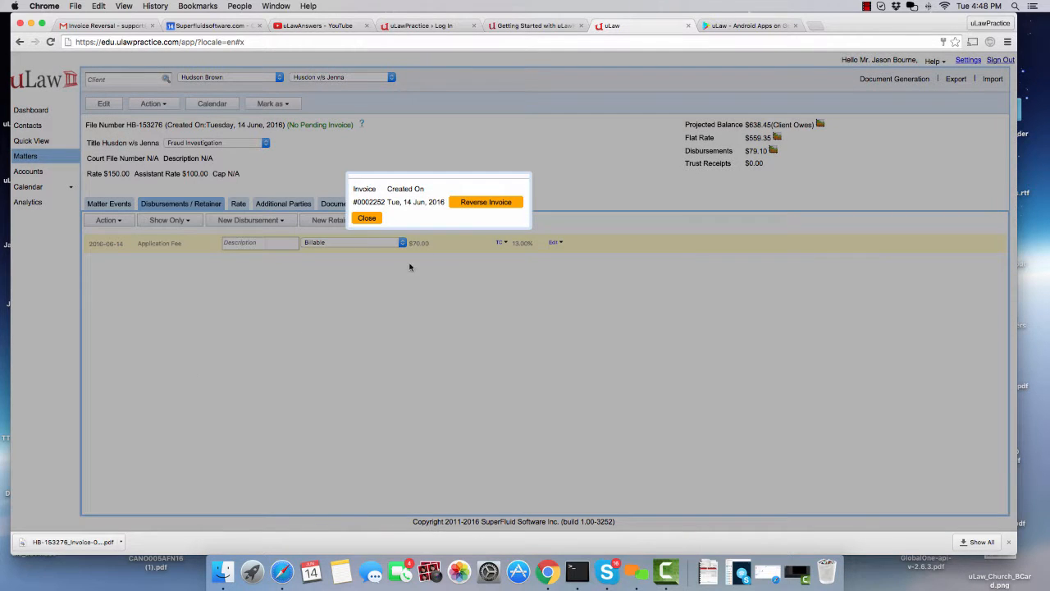
mouse_move(509, 210)
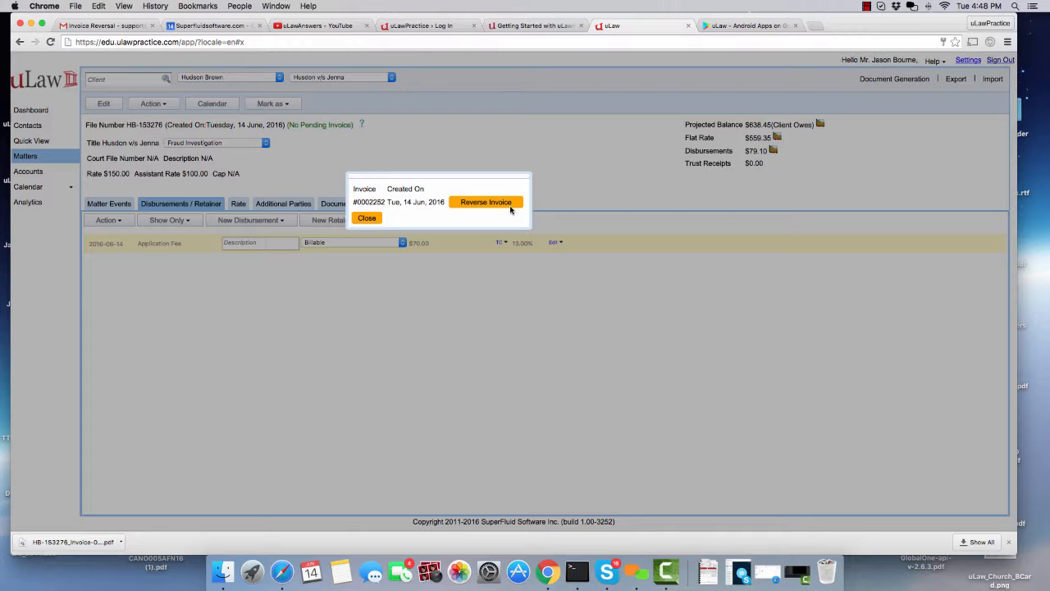
click(486, 202)
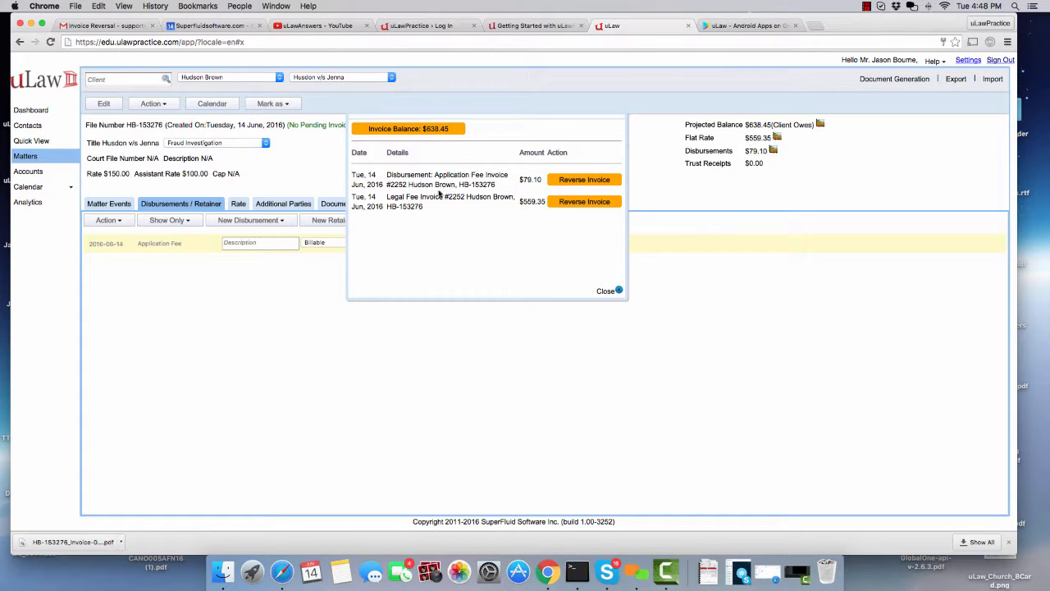
mouse_move(584, 179)
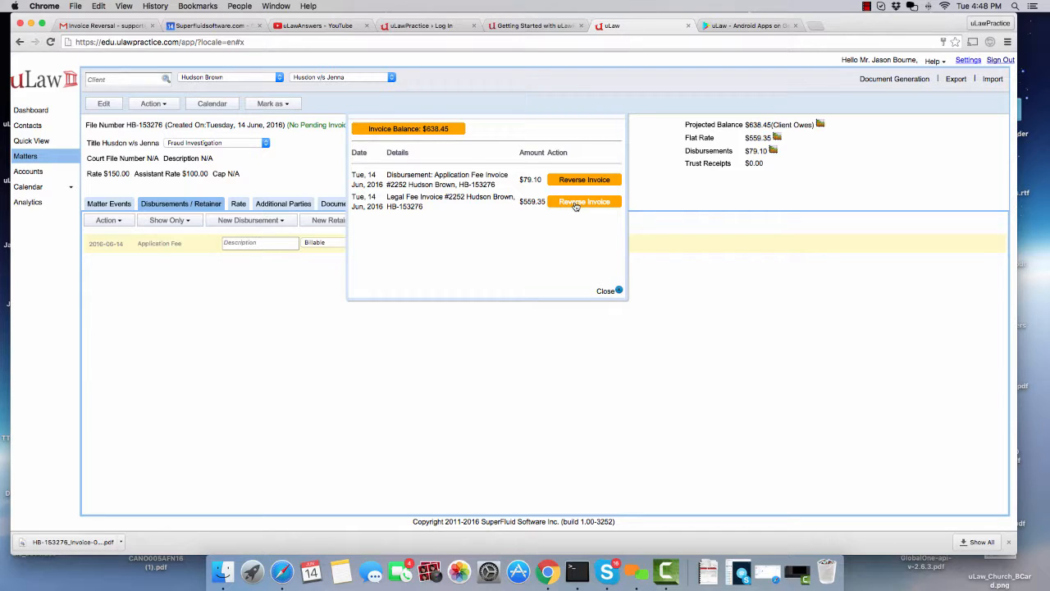
- Reverse the $559.35 legal fee on invoice #2252, leaving a $79.10 projected balance
click(584, 201)
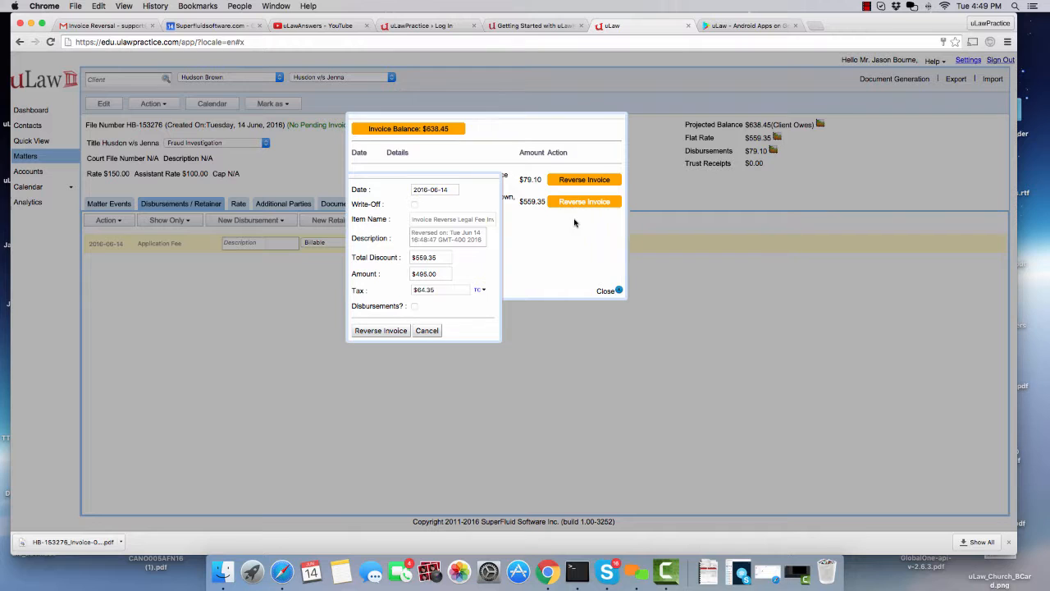
mouse_move(573, 220)
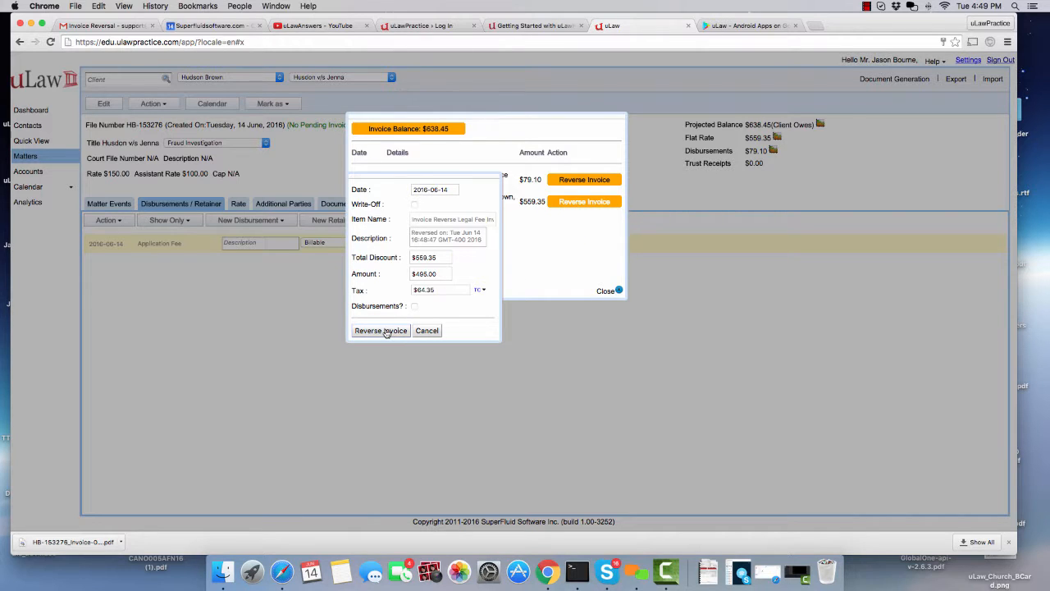
click(380, 330)
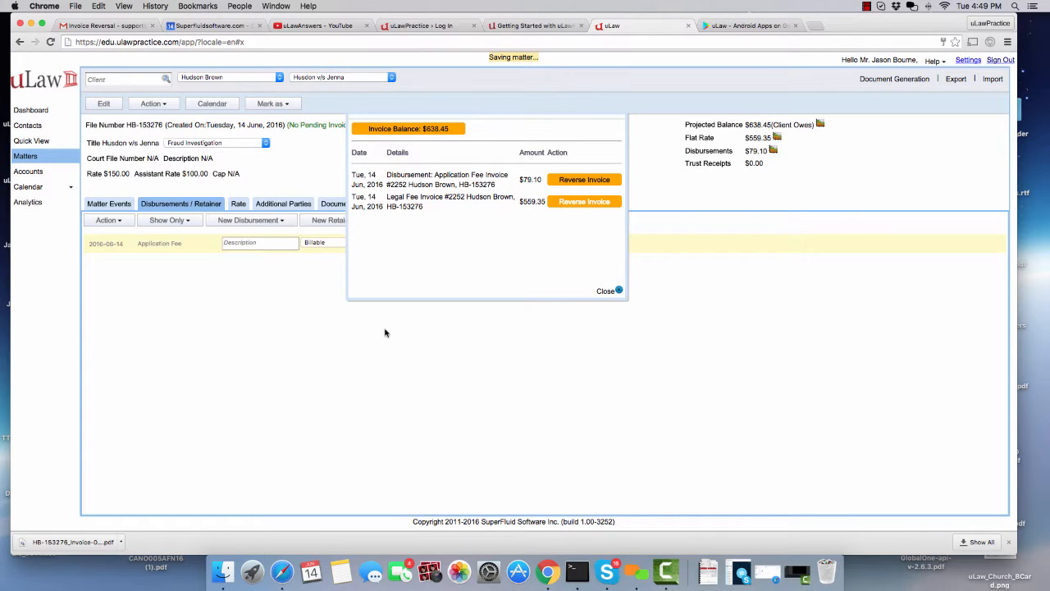
click(584, 201)
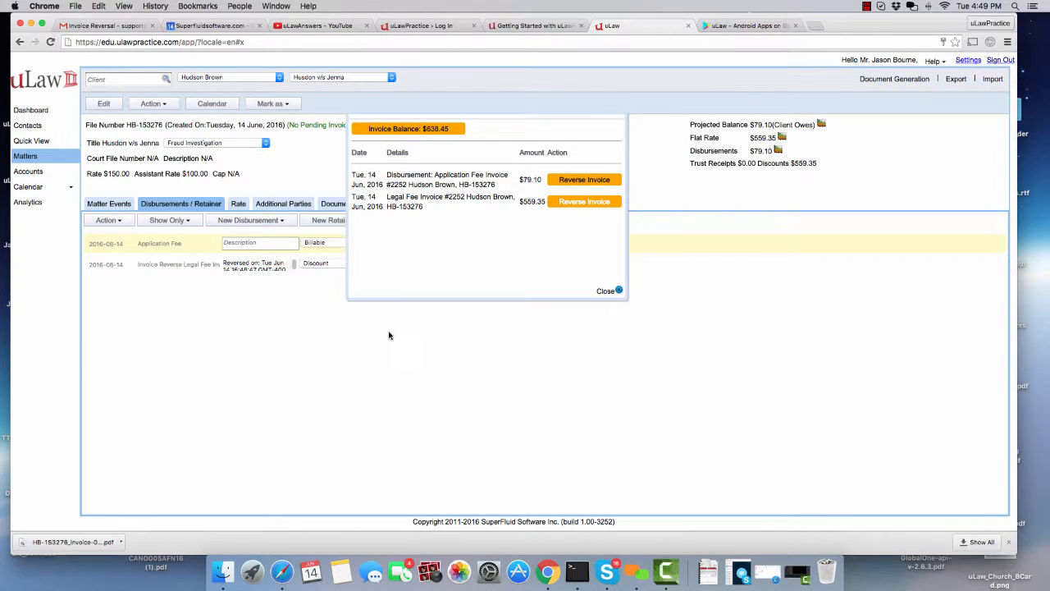
mouse_move(578, 216)
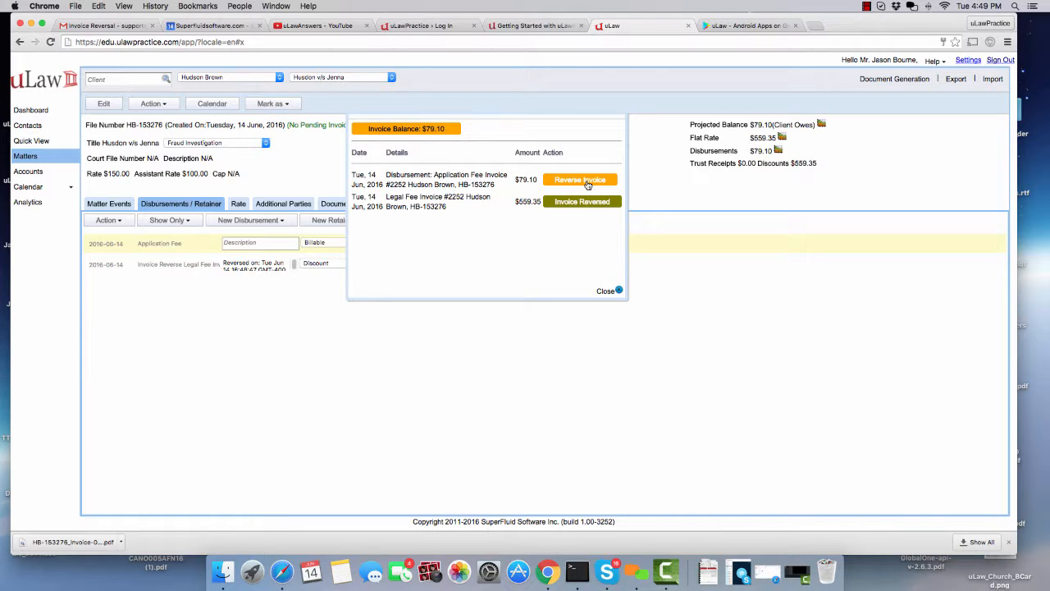
- Reverse the $79.10 Application Fee disbursement for a $0.00 balance and close the list
click(580, 179)
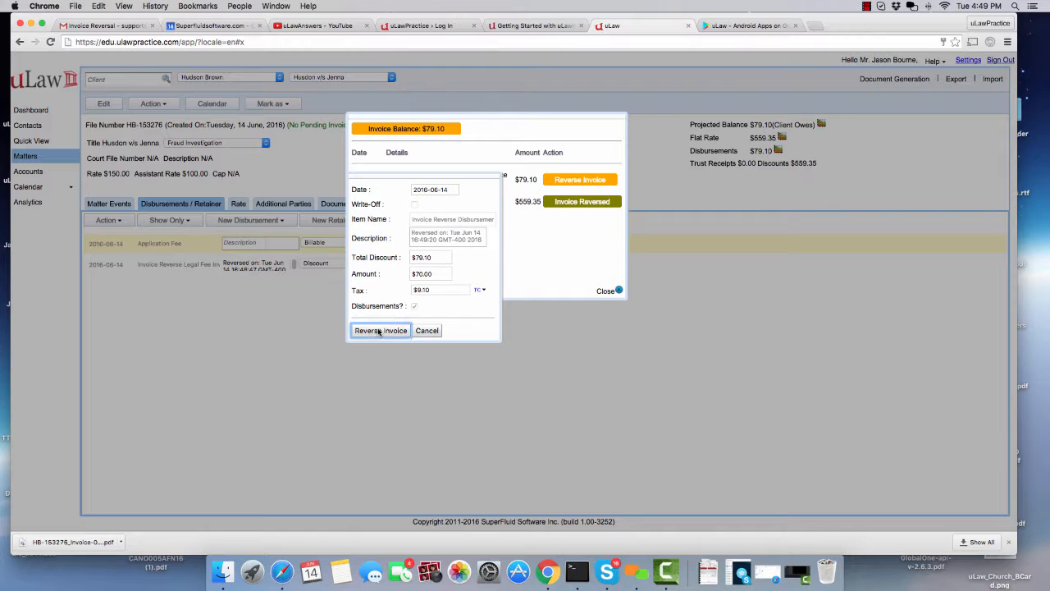
click(380, 329)
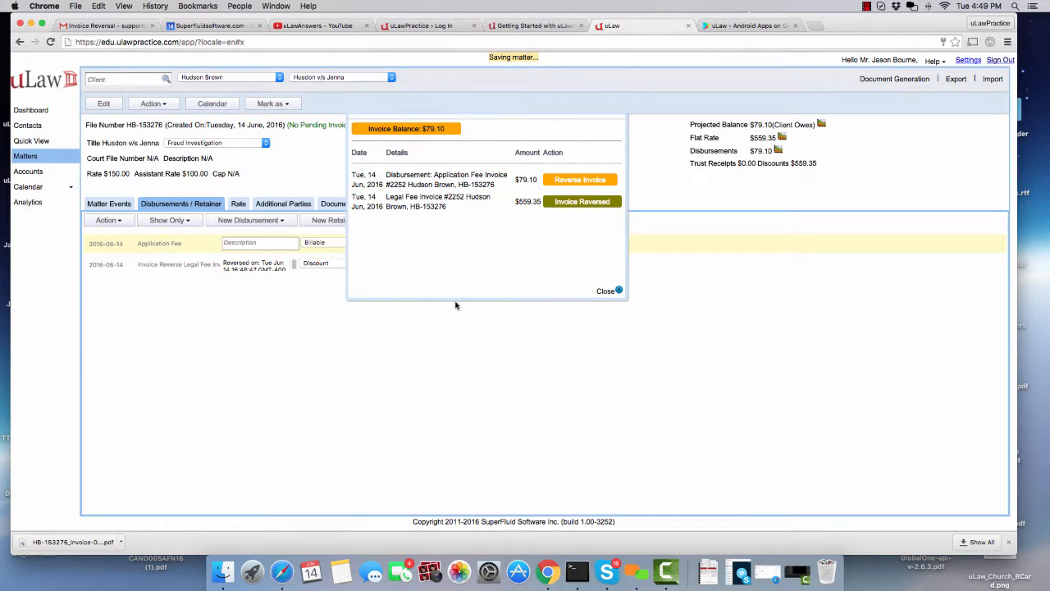
click(580, 179)
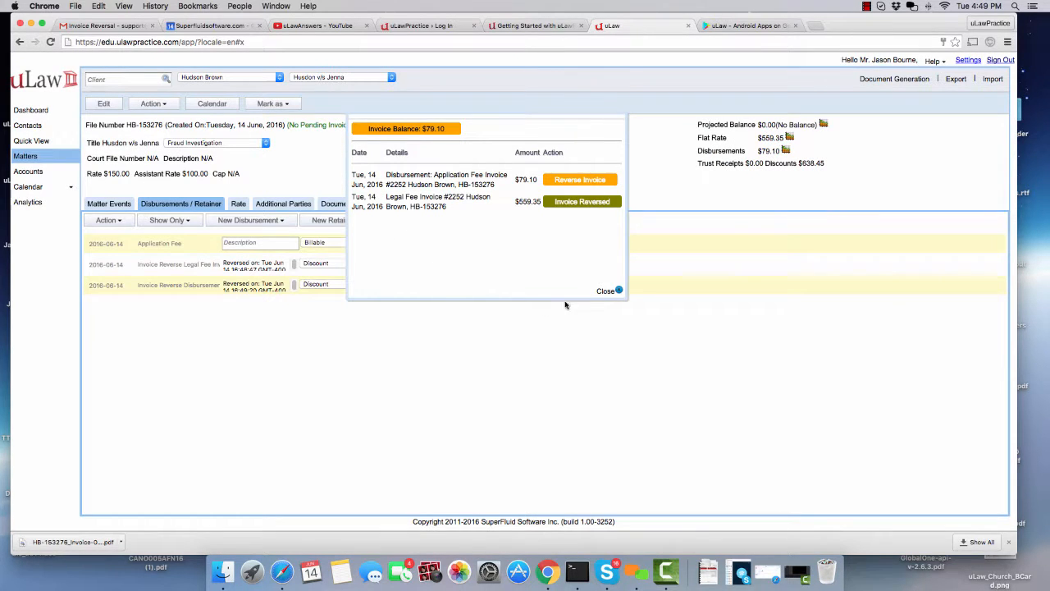
click(606, 290)
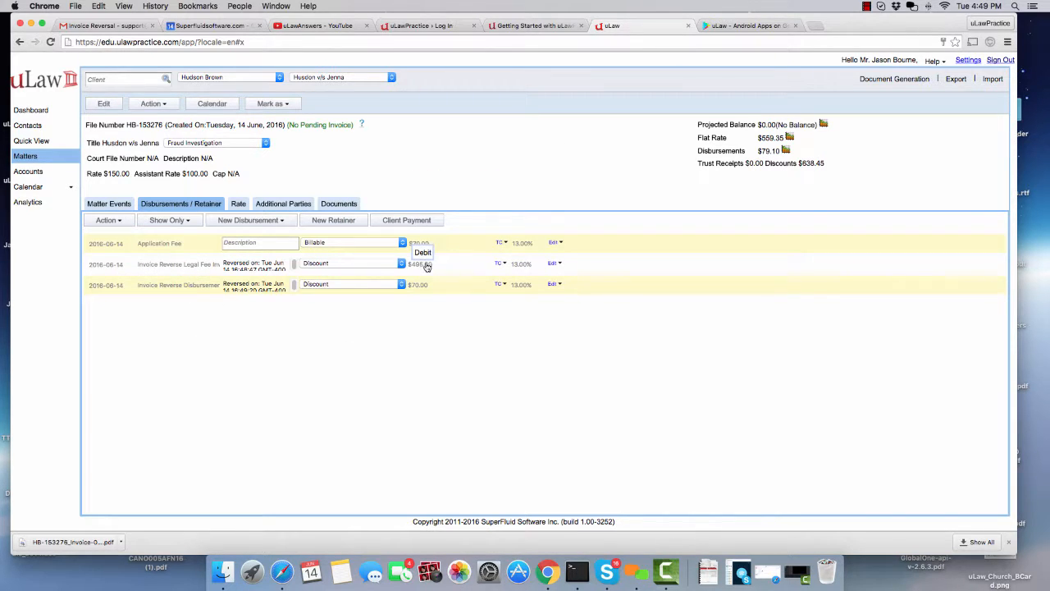
mouse_move(415, 292)
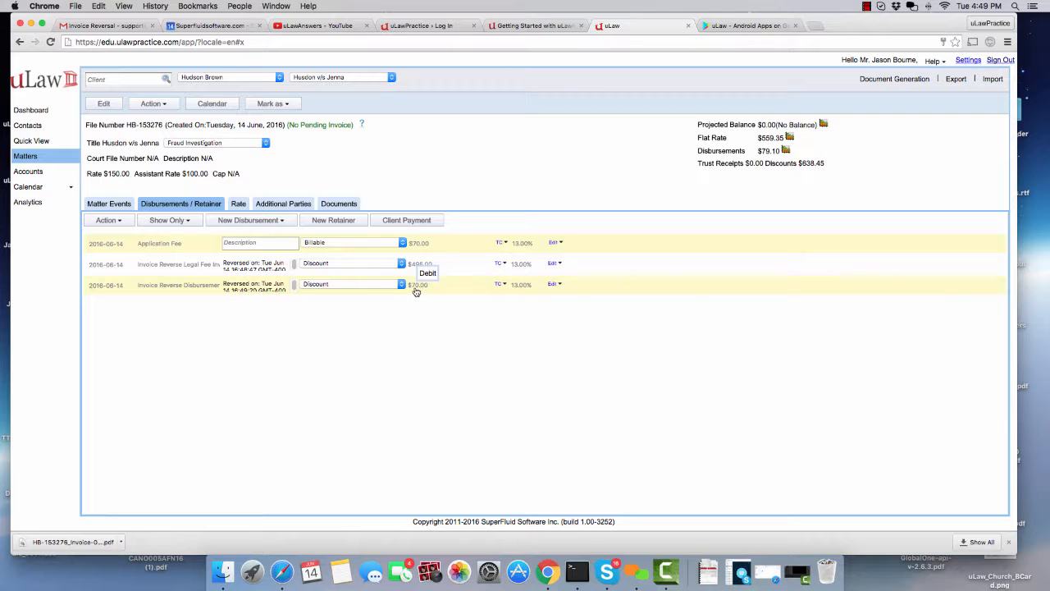
mouse_move(159, 243)
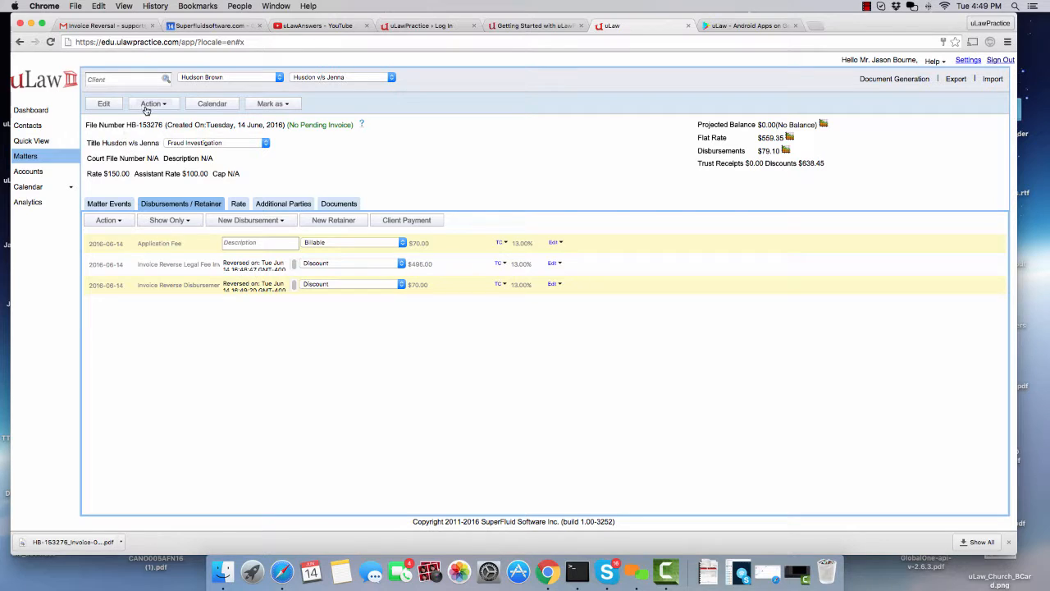
click(152, 103)
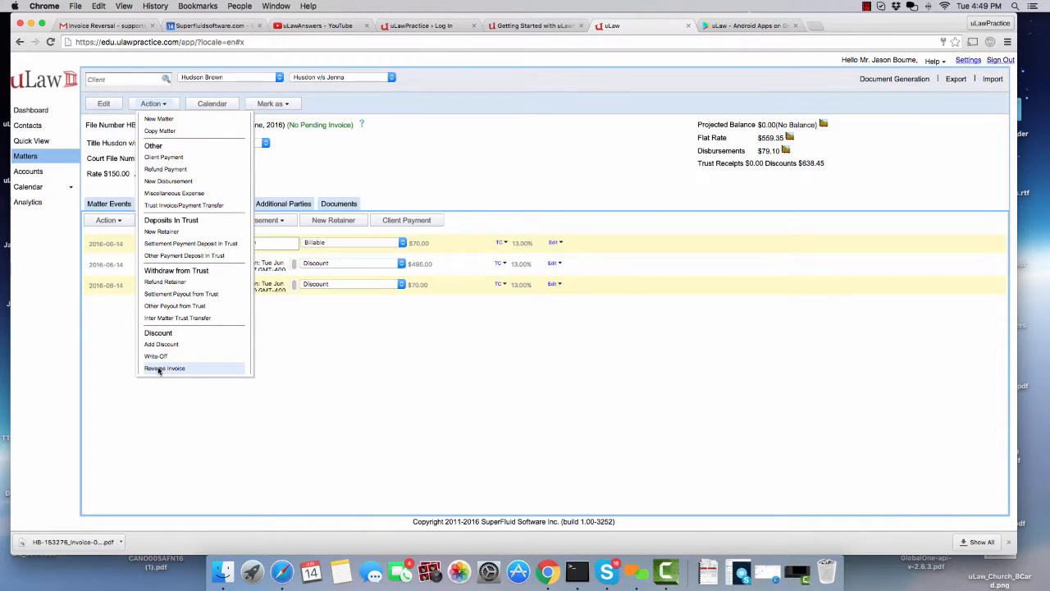
click(164, 368)
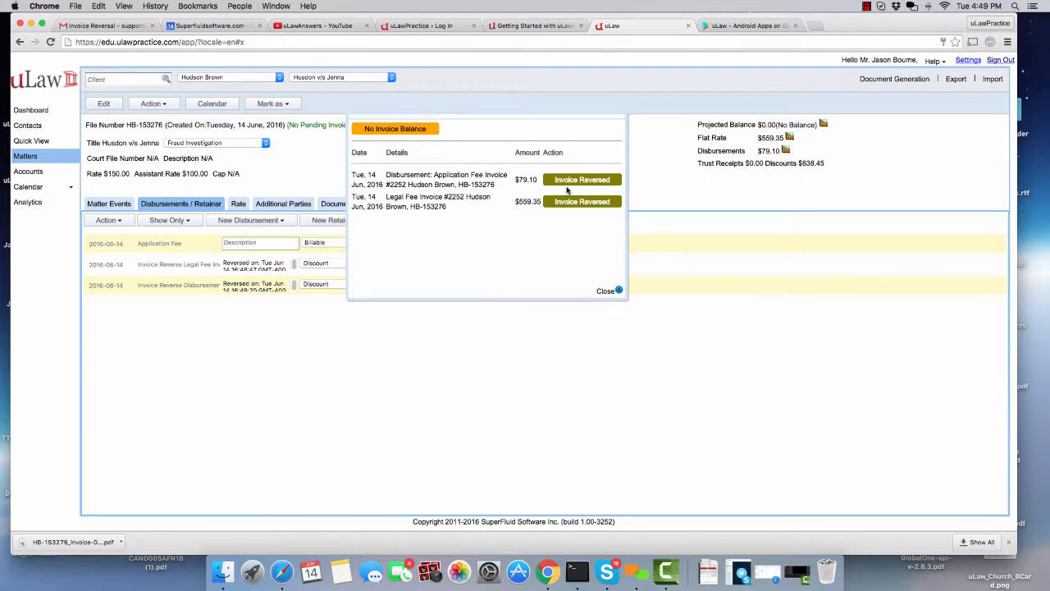
click(605, 291)
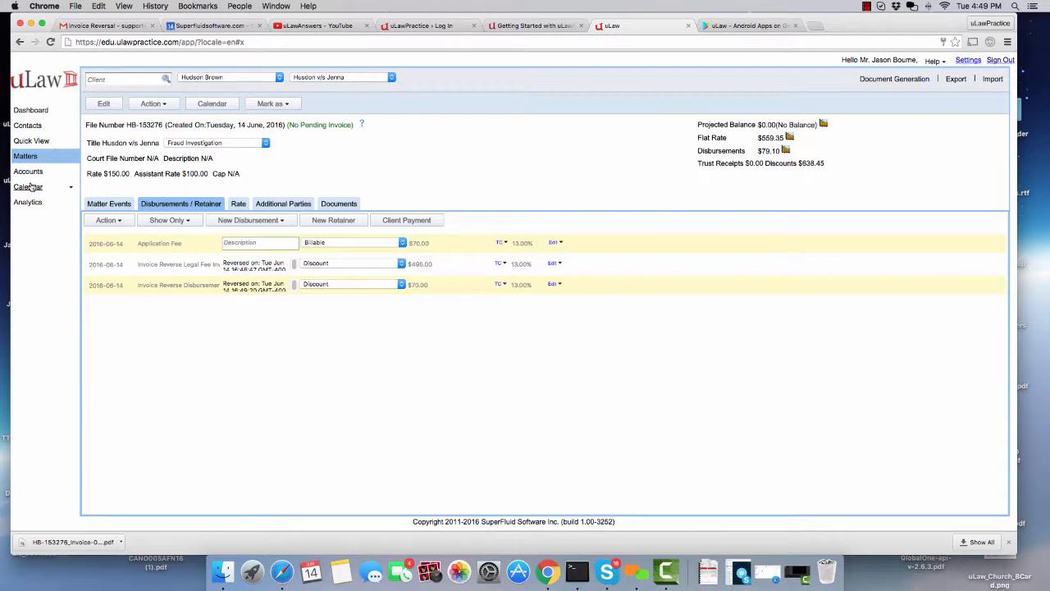
- Disable admin mode from the Accounts page and return to the Hudson v/s Jenna matter
click(28, 171)
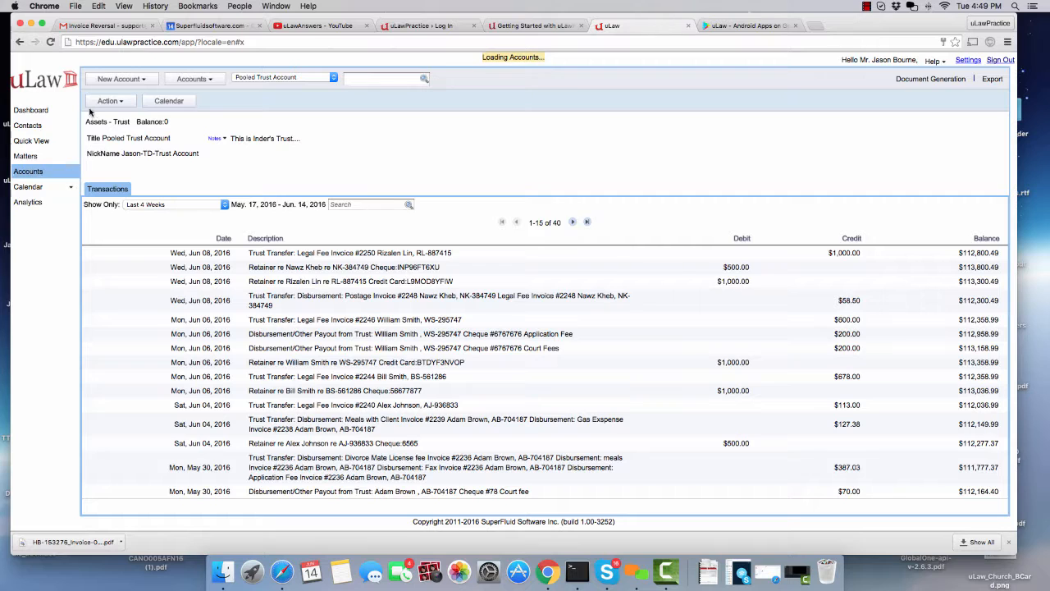
click(107, 100)
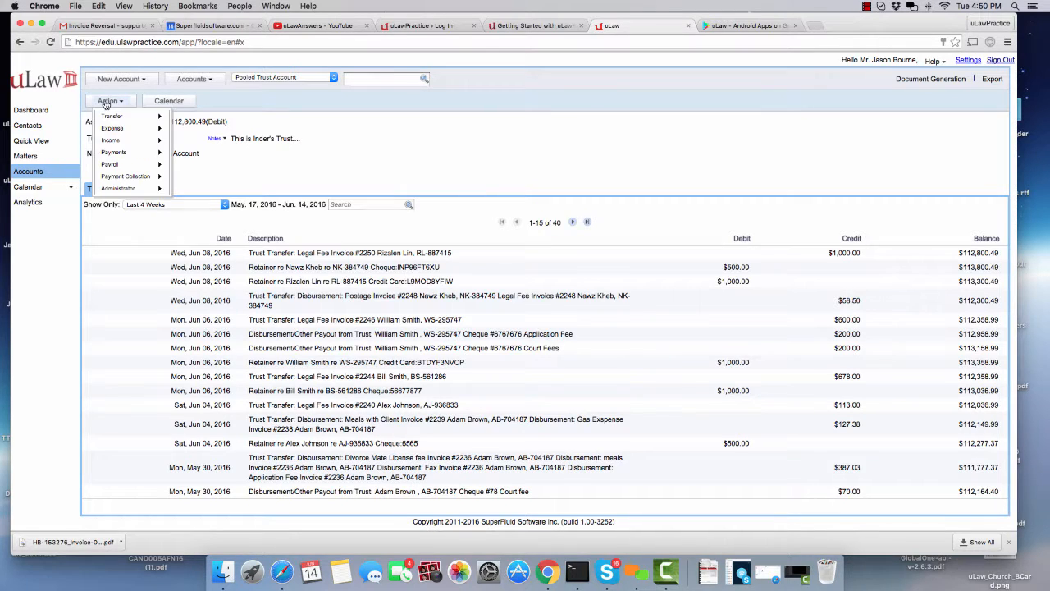
mouse_move(117, 188)
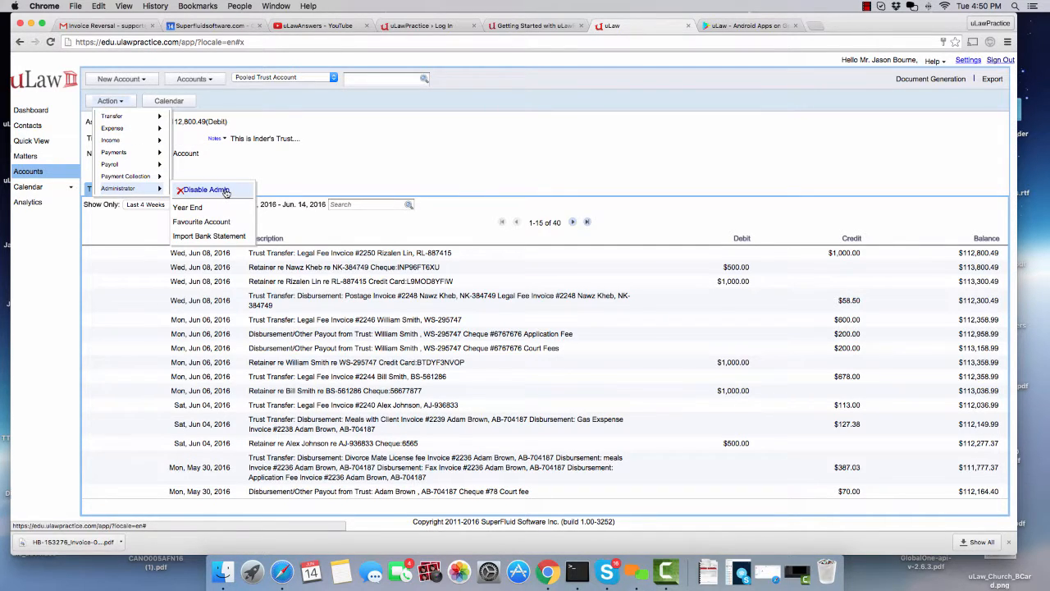
click(108, 101)
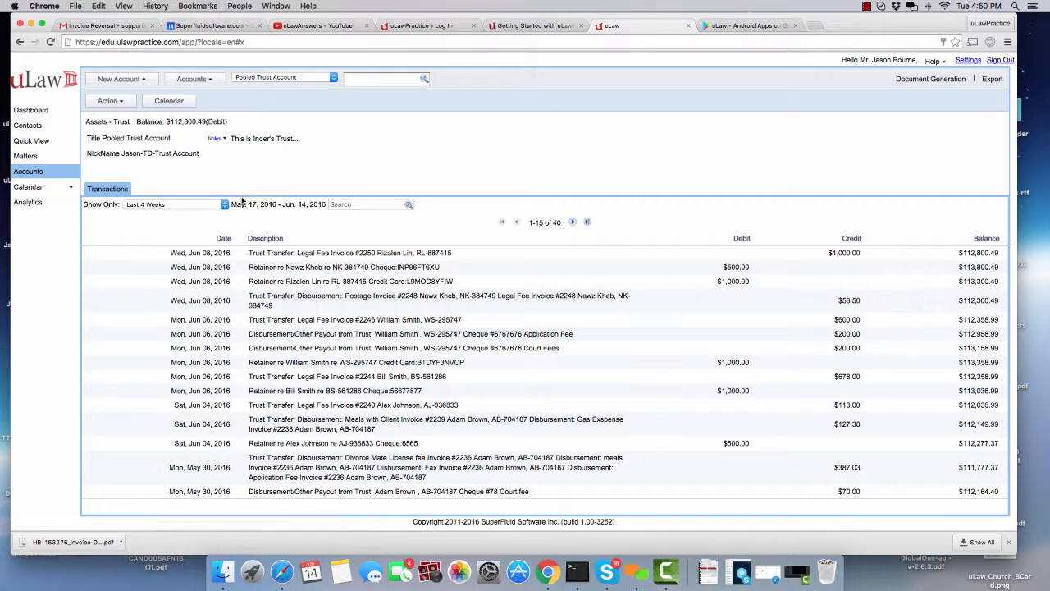
click(25, 156)
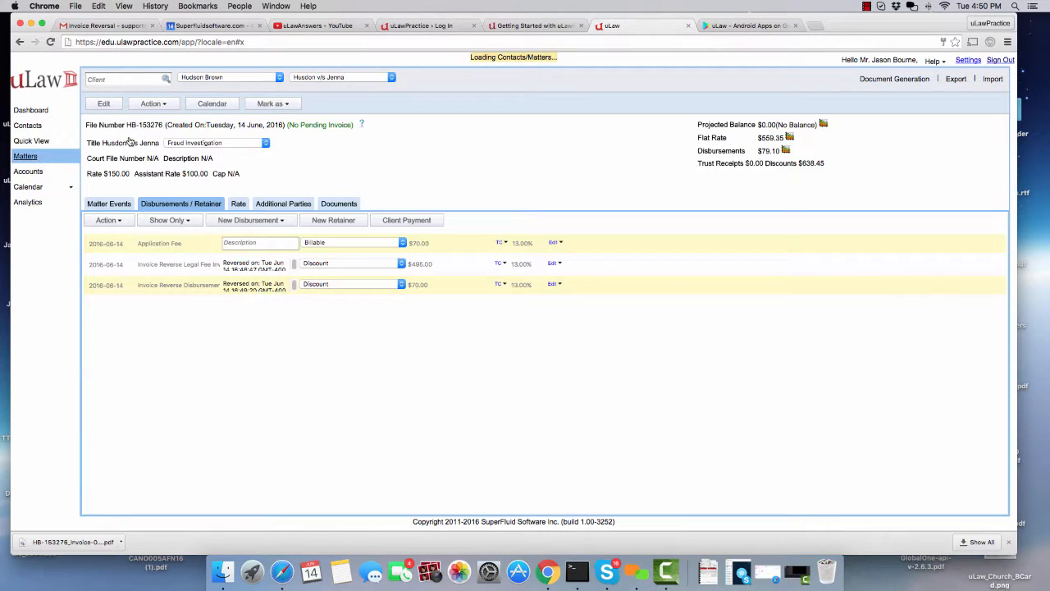
- Attempt Reverse Invoice on the matter, triggering the 'Admin Mode is not enabled' notice
click(152, 103)
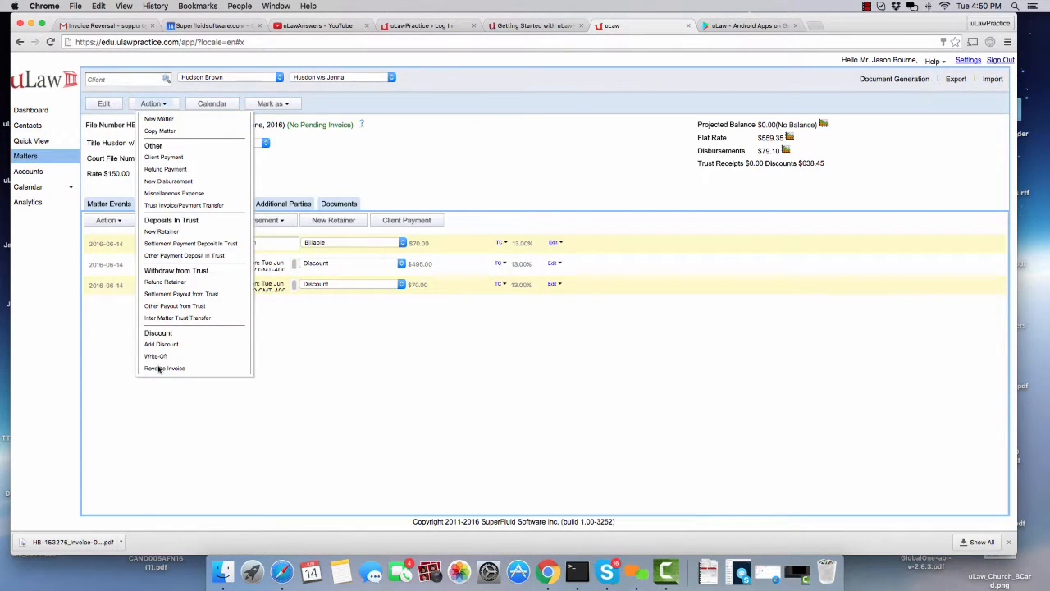
mouse_move(165, 367)
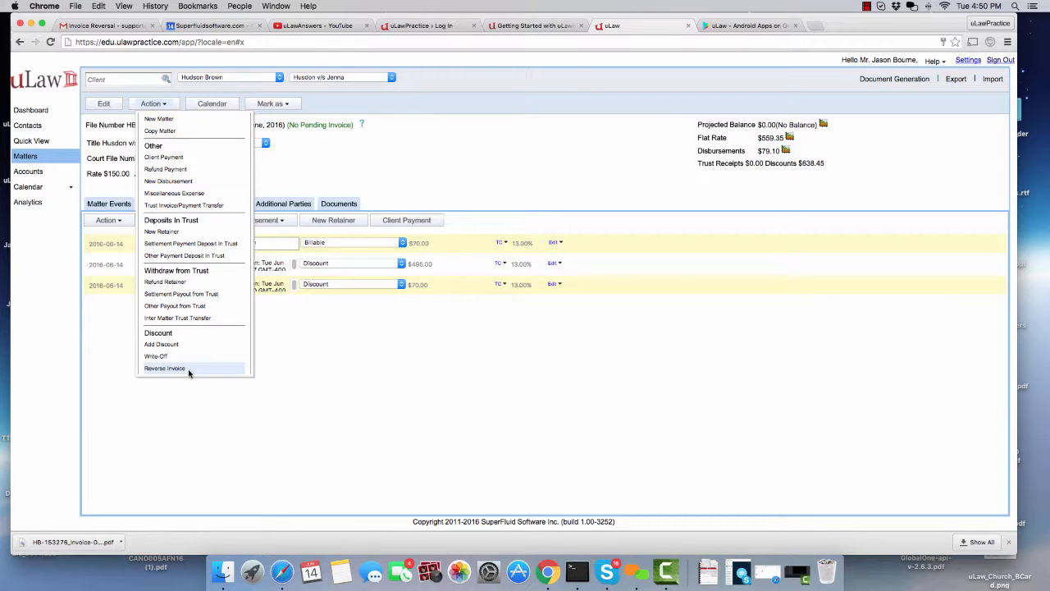
click(165, 368)
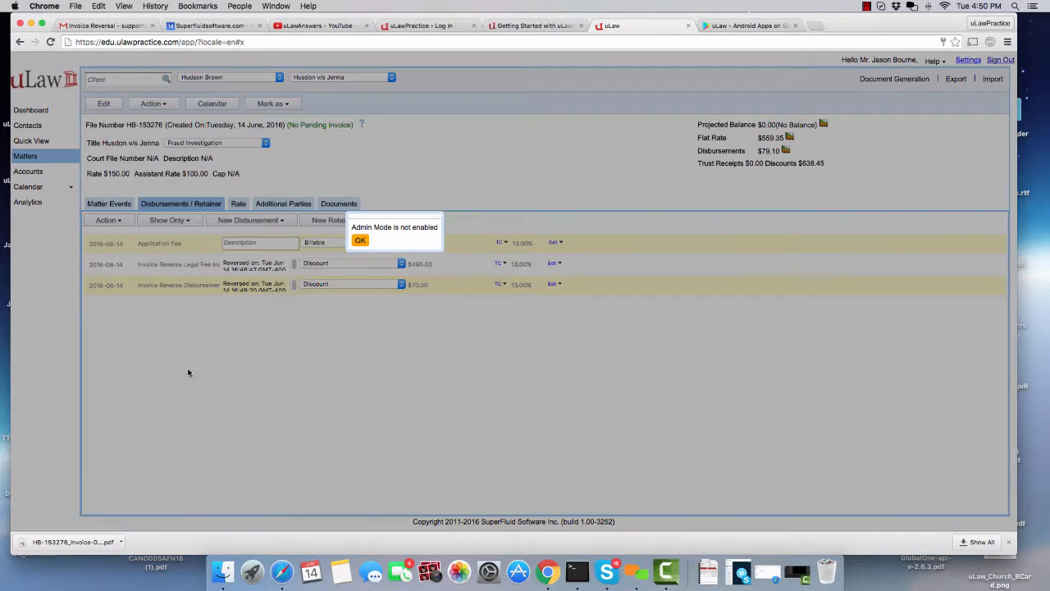